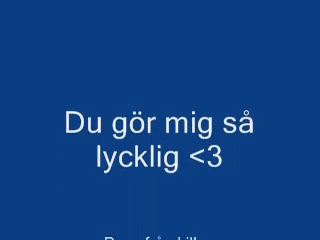
pyautogui.scroll(-3)
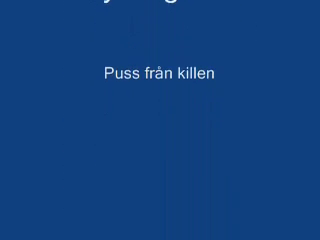